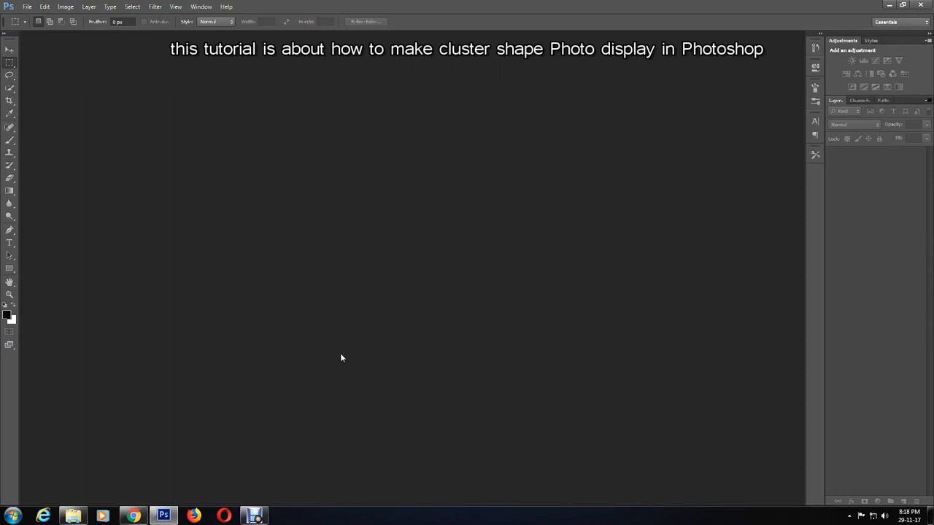
- Create a new 1200 × 1200 pixel document with a white background
{"action": "left_click", "coordinate": [25, 9]}
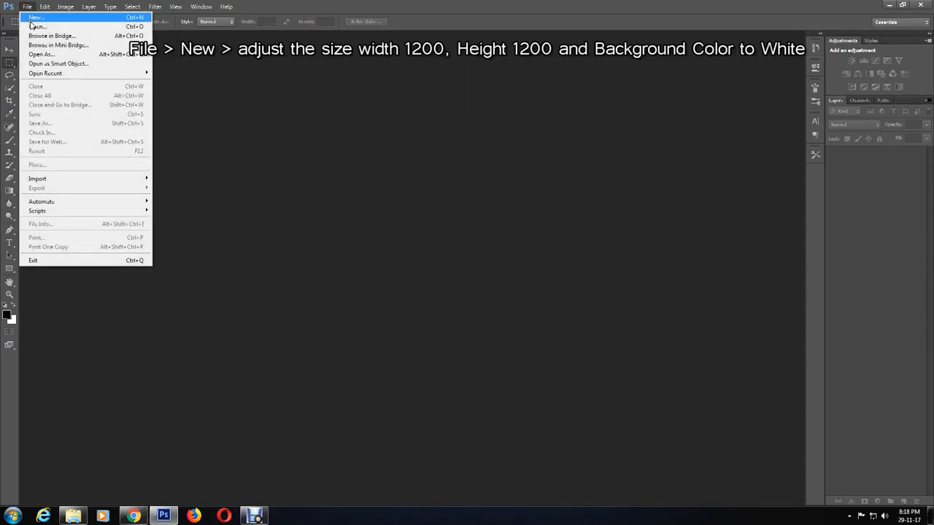
{"action": "left_click", "coordinate": [35, 15]}
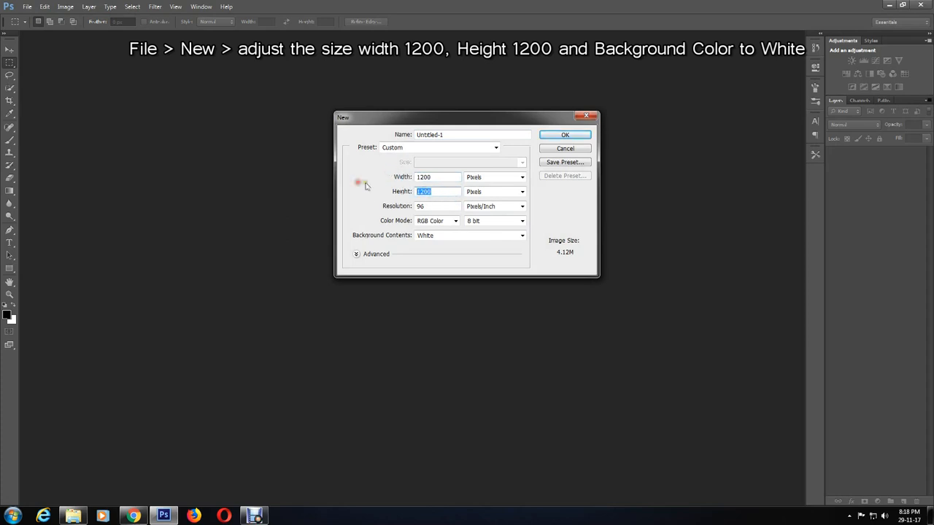
{"action": "mouse_move", "coordinate": [454, 210]}
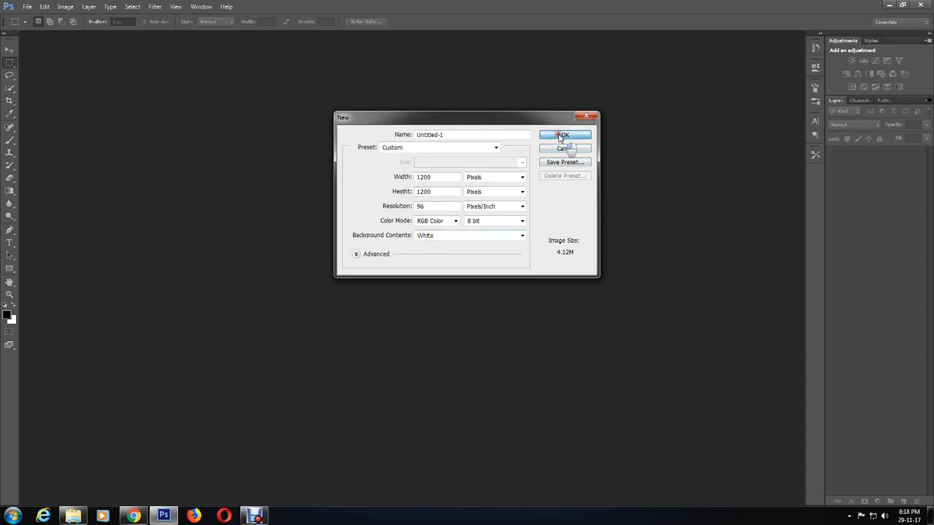
{"action": "left_click", "coordinate": [564, 134]}
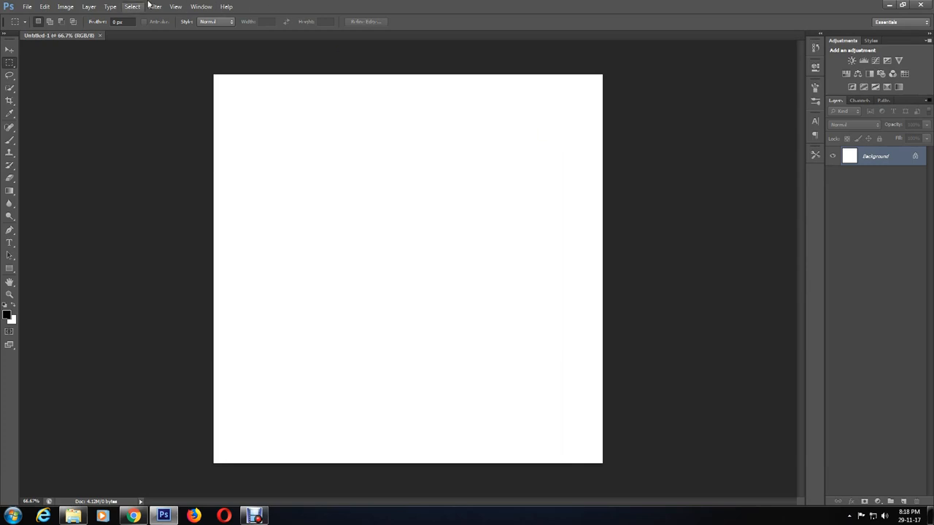
- Set grid preferences to a gridline every 2.5 percent with 1 subdivision
{"action": "left_click", "coordinate": [51, 5]}
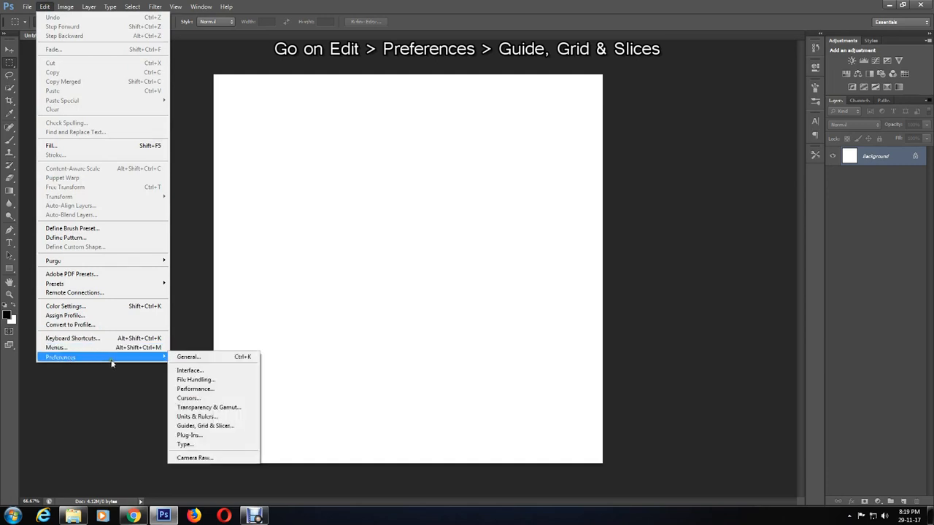
{"action": "mouse_move", "coordinate": [204, 426]}
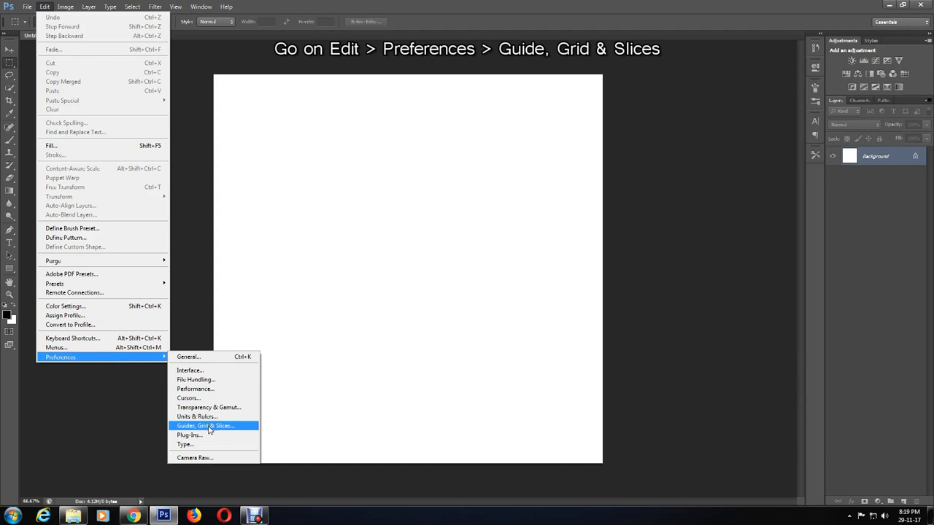
{"action": "left_click", "coordinate": [204, 426]}
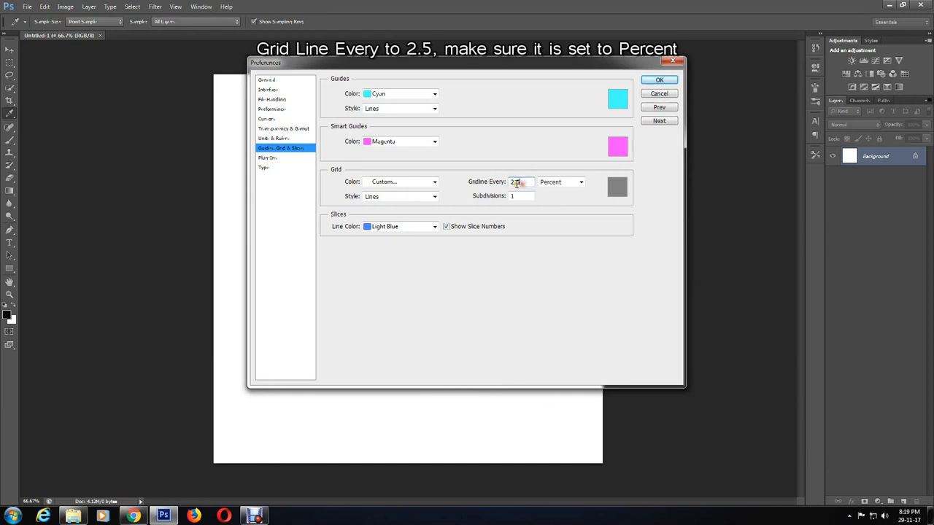
{"action": "left_click", "coordinate": [581, 180]}
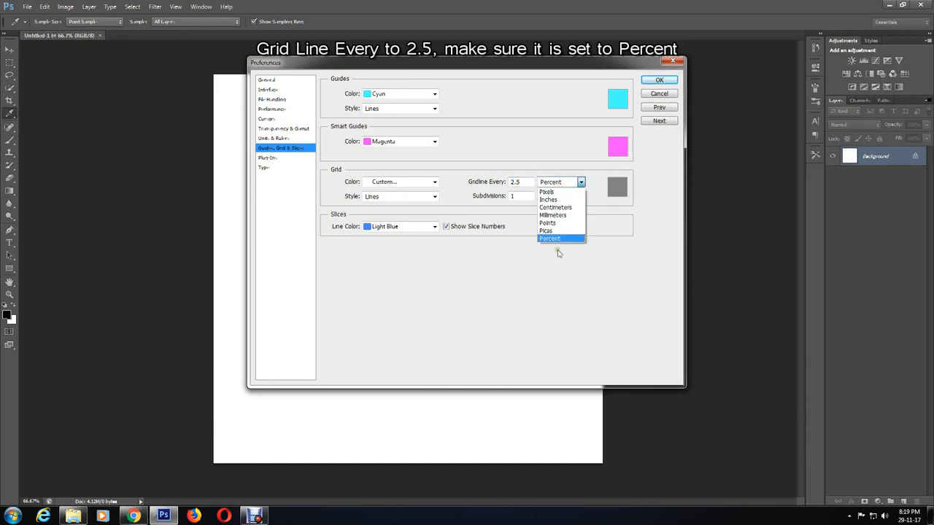
{"action": "left_click", "coordinate": [551, 239]}
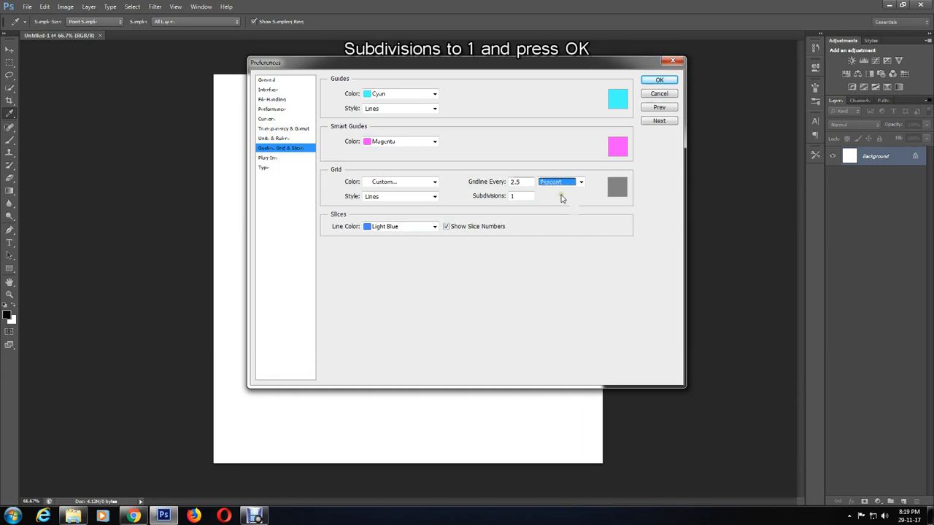
{"action": "left_click", "coordinate": [522, 196]}
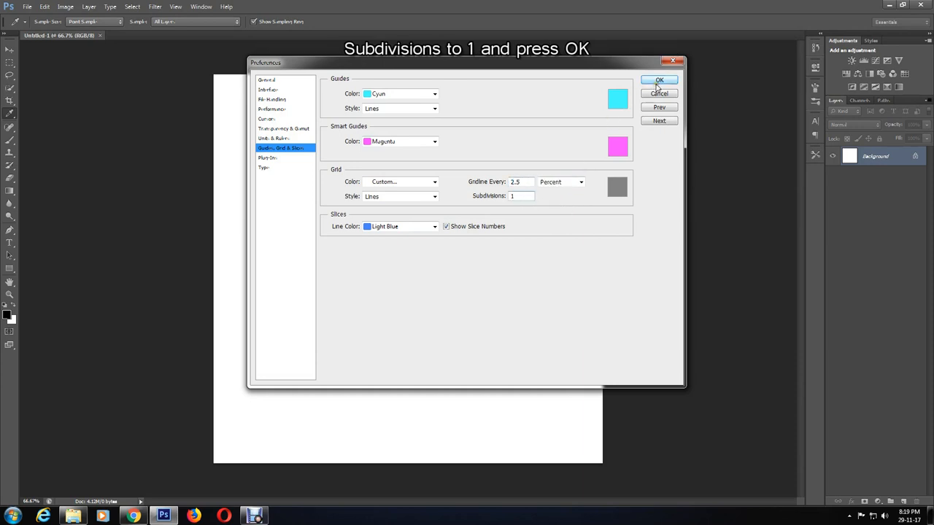
{"action": "left_click", "coordinate": [660, 79]}
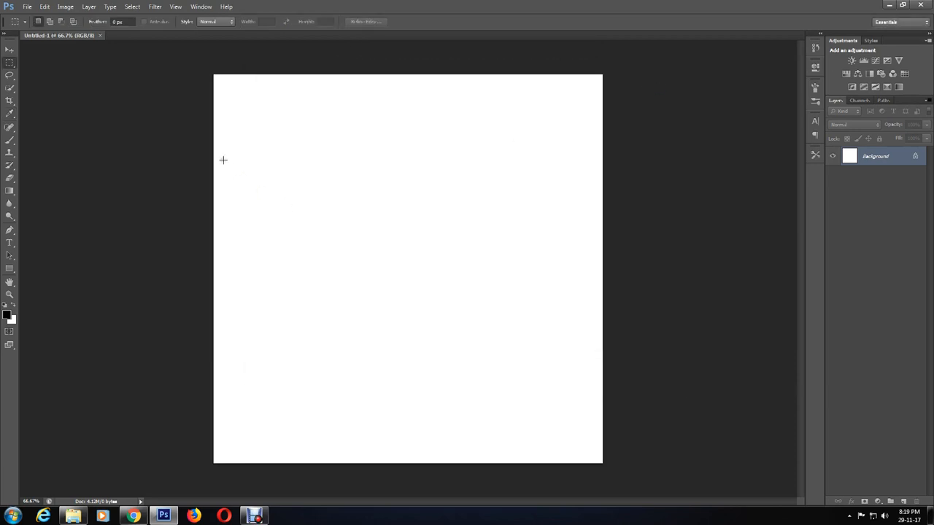
- Show the grid over the canvas and add a new empty layer above the background
{"action": "left_click", "coordinate": [165, 6]}
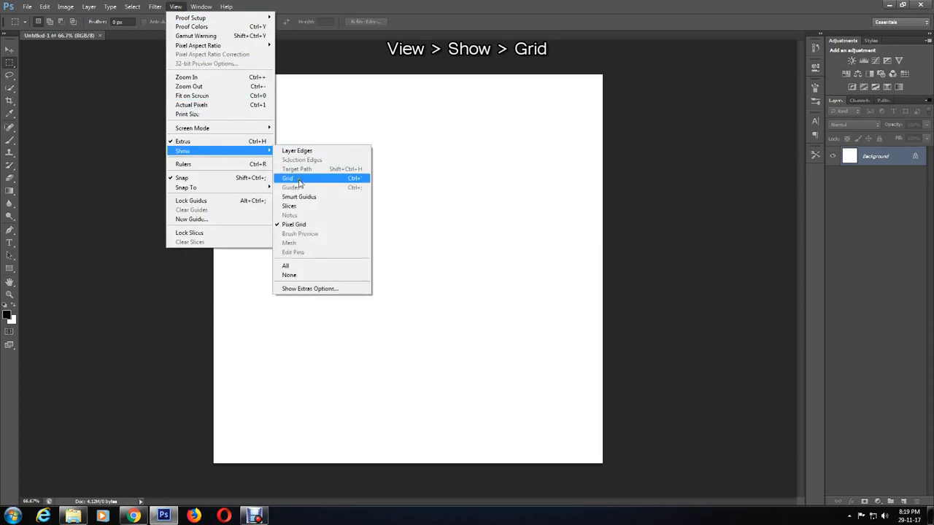
{"action": "left_click", "coordinate": [285, 178]}
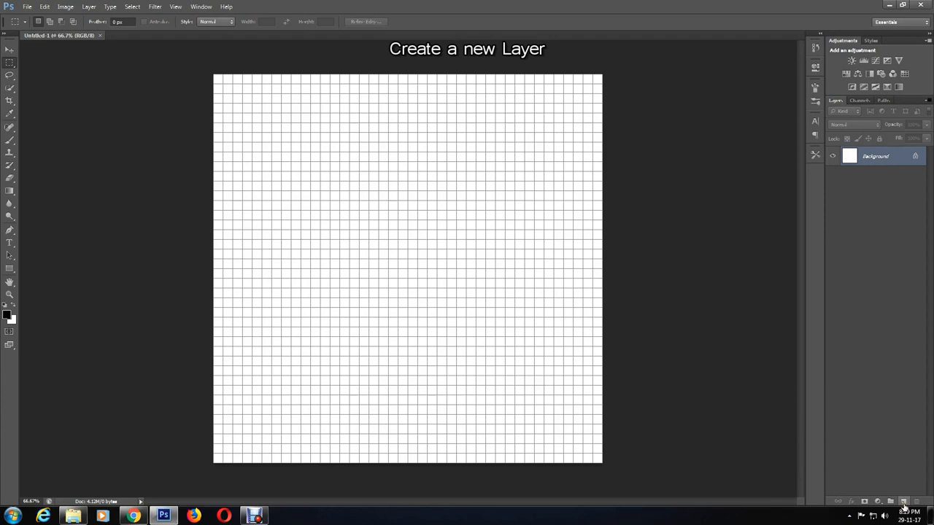
{"action": "left_click", "coordinate": [905, 502]}
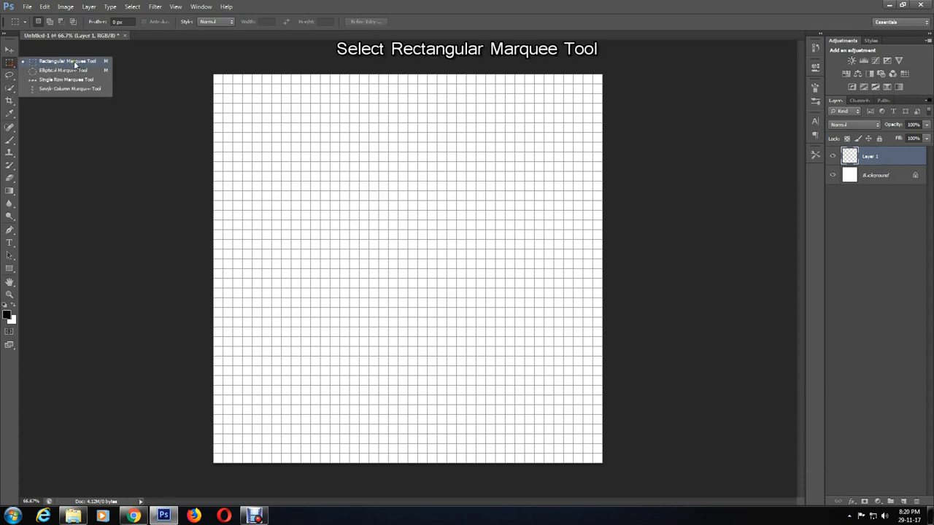
- Select a square on the new layer inset two grid squares from every edge
{"action": "left_click", "coordinate": [58, 54]}
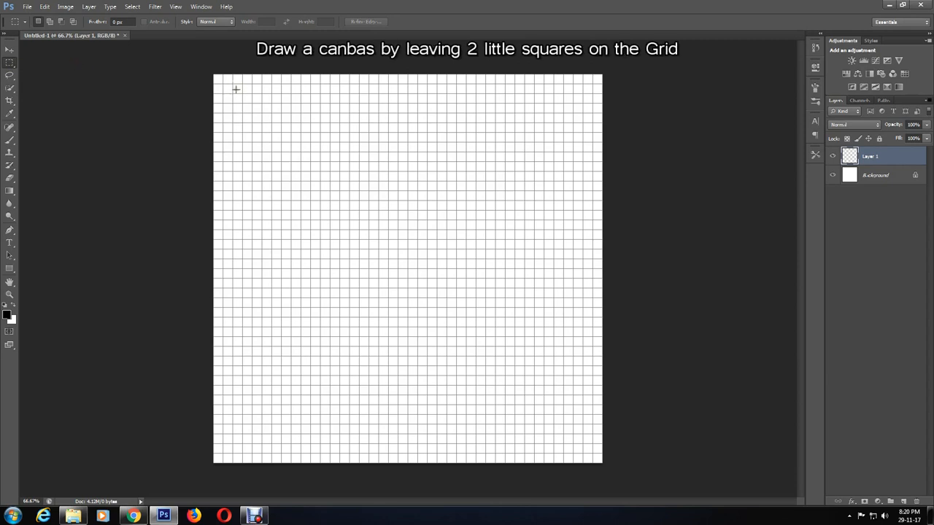
{"action": "mouse_move", "coordinate": [604, 199]}
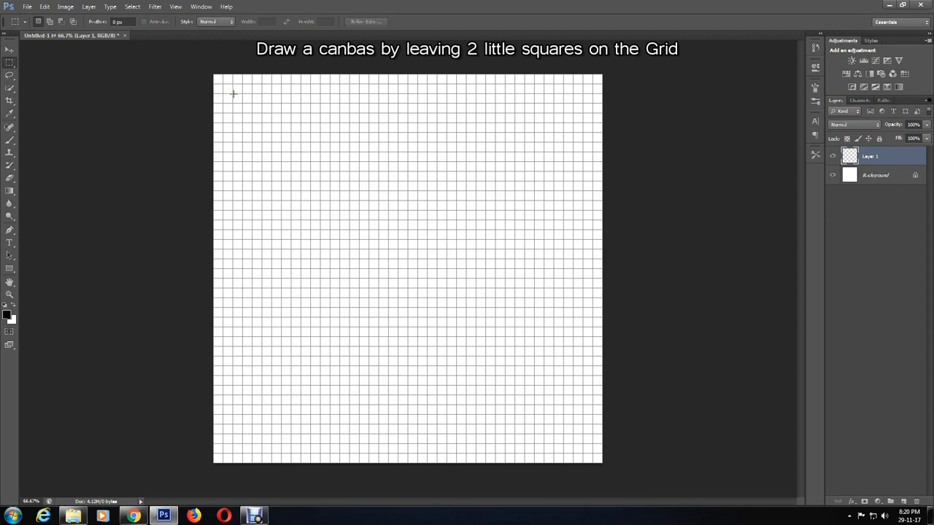
{"action": "left_click_drag", "start_coordinate": [234, 94], "coordinate": [576, 456]}
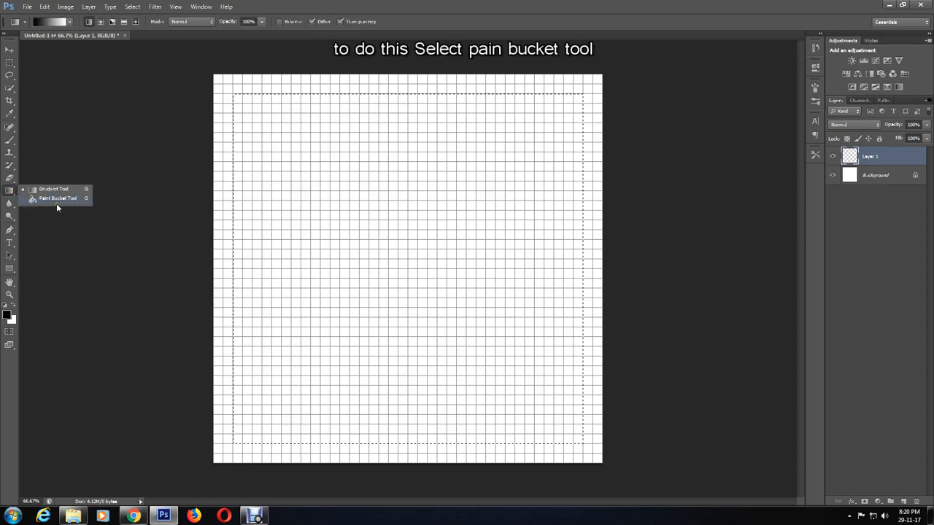
- Fill the inset square with black and deselect it, leaving a white border
{"action": "left_click", "coordinate": [56, 199]}
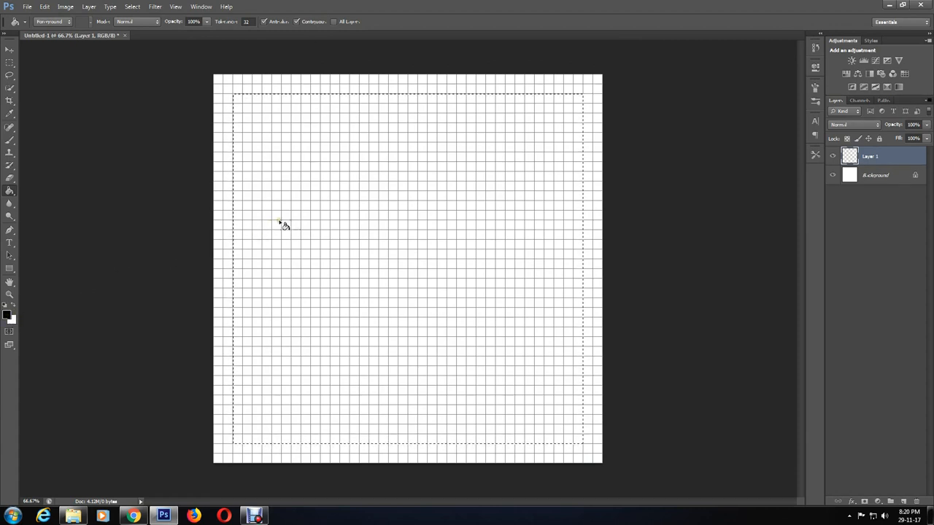
{"action": "mouse_move", "coordinate": [348, 224]}
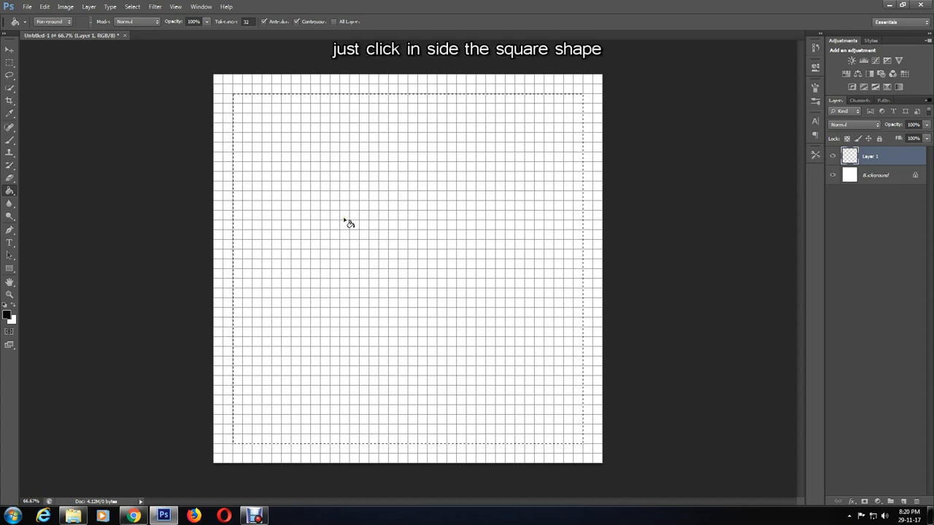
{"action": "left_click", "coordinate": [344, 222]}
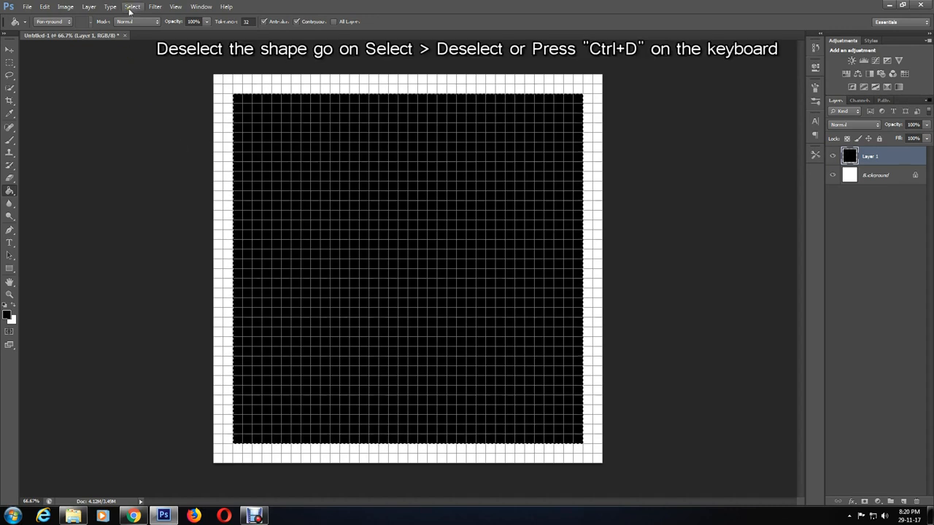
{"action": "left_click", "coordinate": [131, 9]}
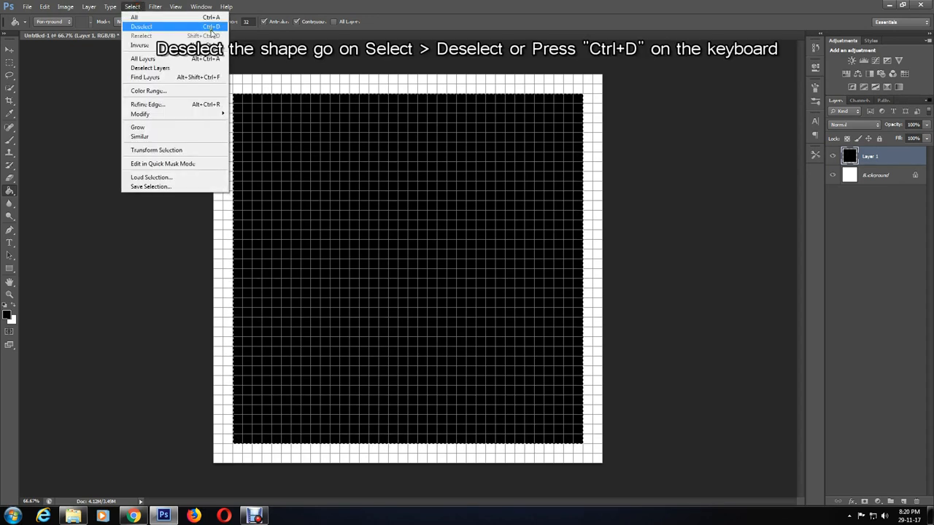
{"action": "left_click", "coordinate": [146, 26]}
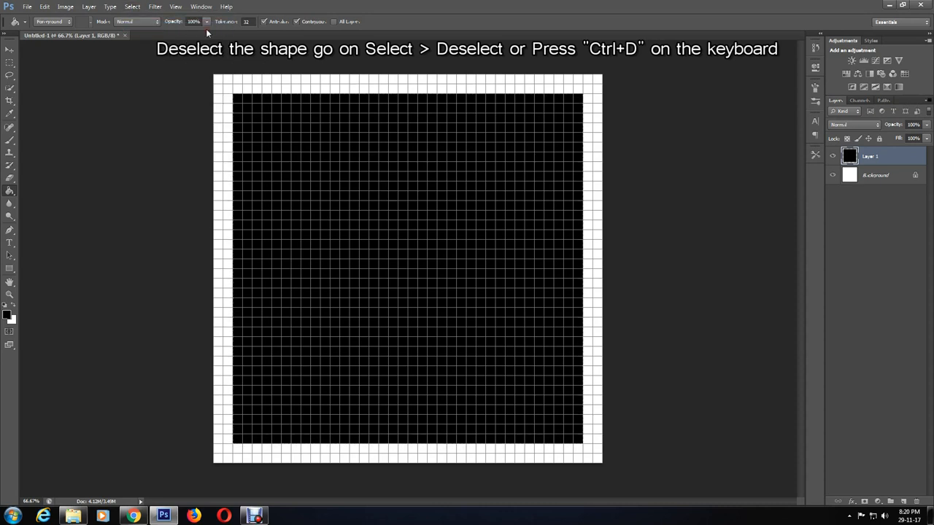
{"action": "key", "text": "Ctrl+D"}
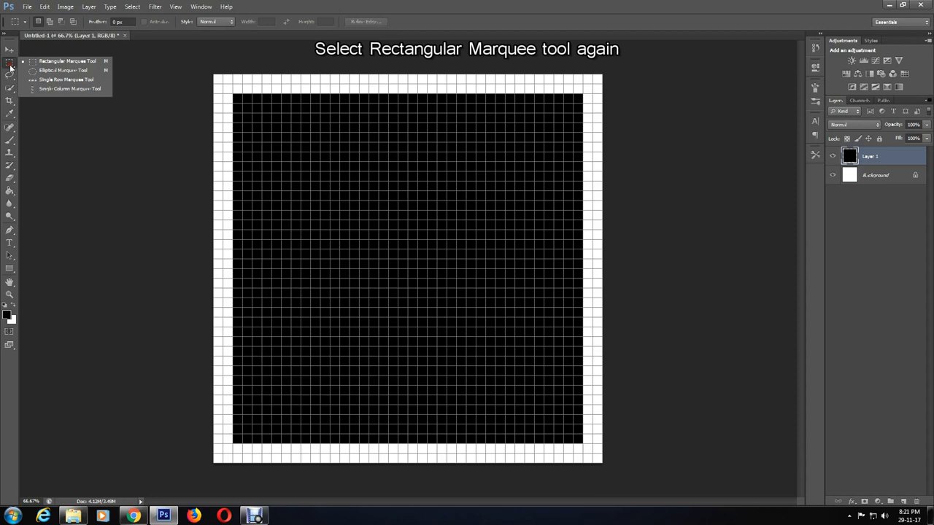
- Select two thin vertical strips inside the black square as dividing gaps
{"action": "left_click", "coordinate": [44, 58]}
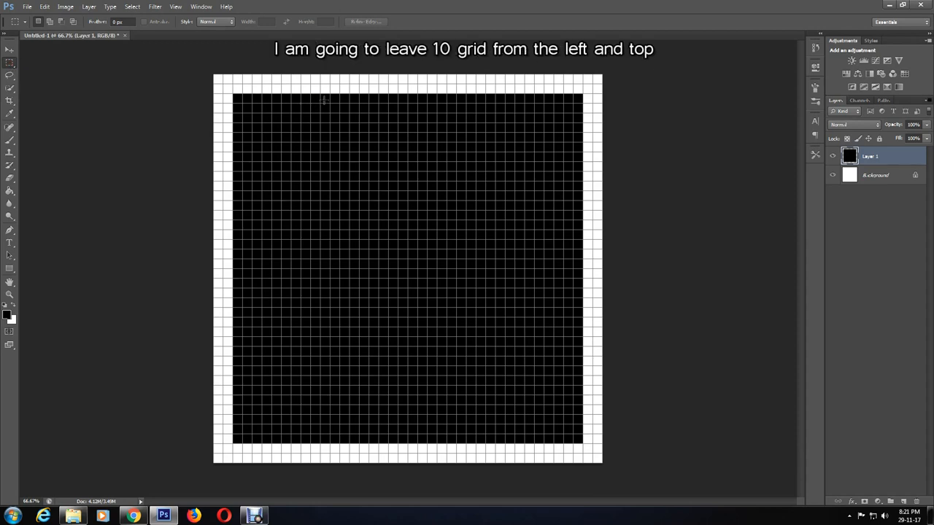
{"action": "mouse_move", "coordinate": [327, 192]}
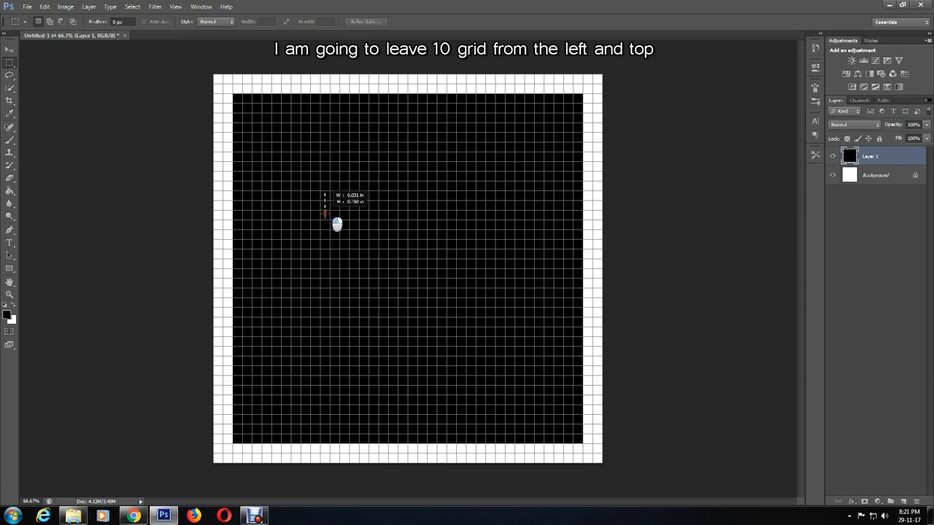
{"action": "left_click_drag", "start_coordinate": [323, 193], "coordinate": [321, 333]}
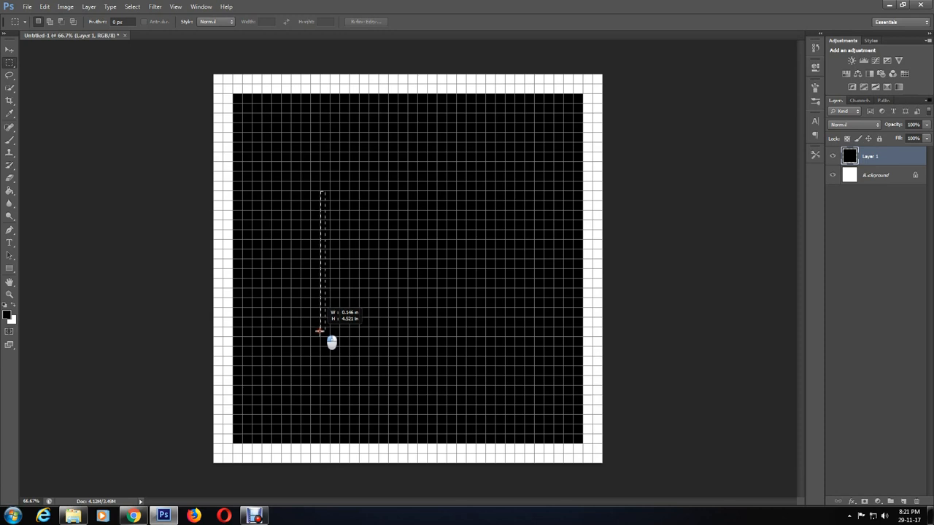
{"action": "left_click_drag", "start_coordinate": [321, 197], "coordinate": [321, 450]}
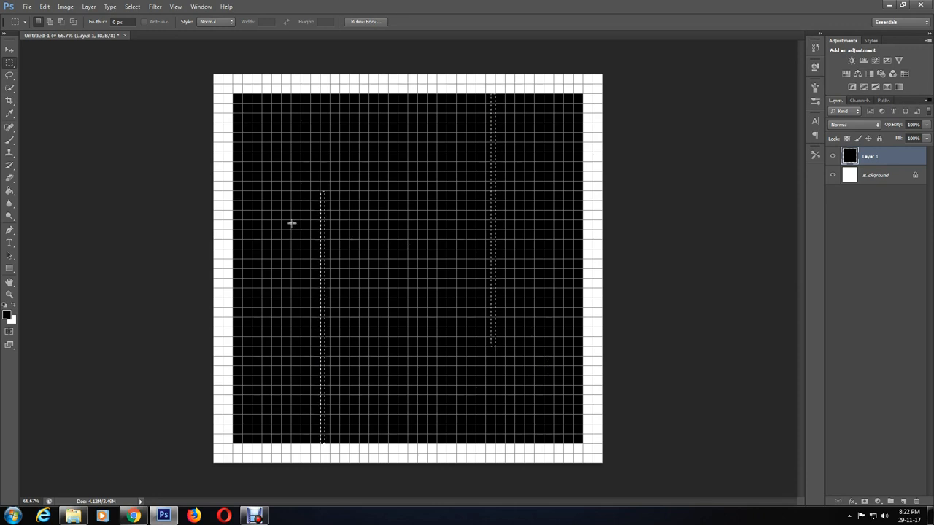
{"action": "mouse_move", "coordinate": [480, 188]}
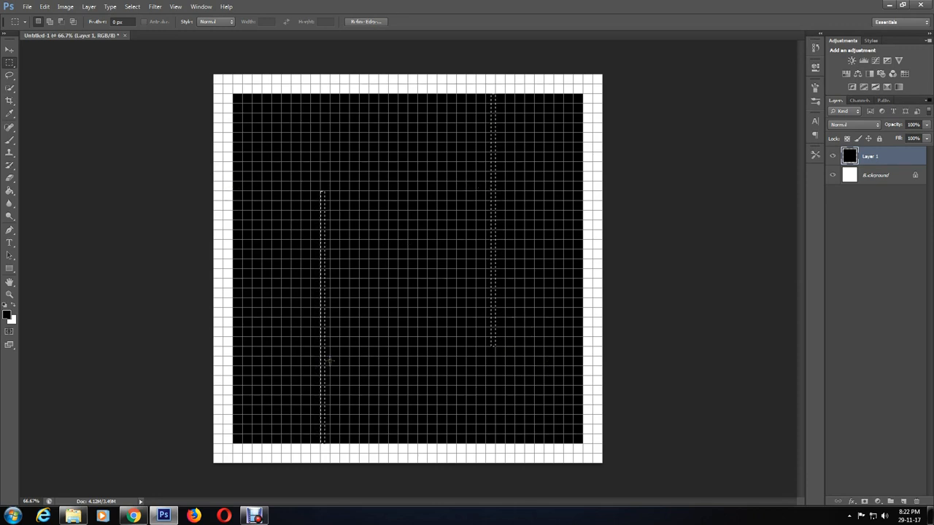
{"action": "mouse_move", "coordinate": [584, 351]}
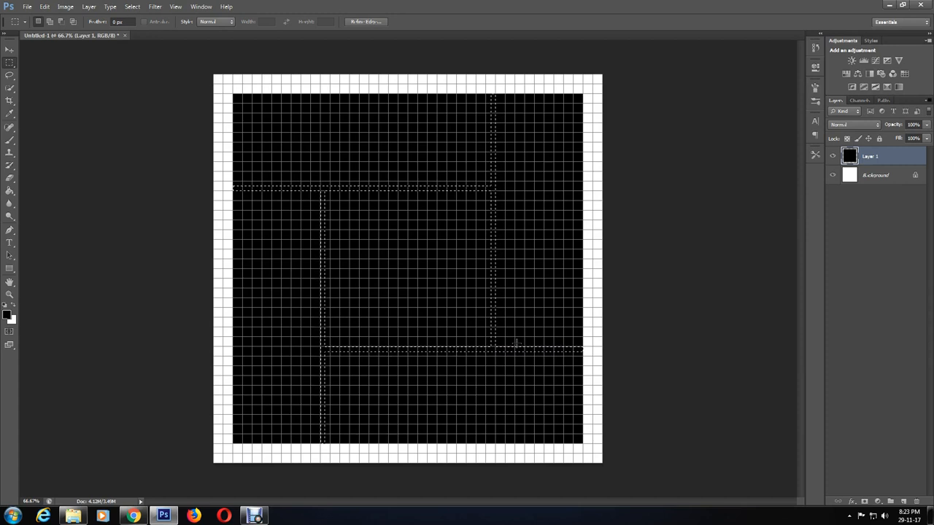
- Delete the selected strips to split the square into five rectangles, then deselect
{"action": "key", "text": "Delete"}
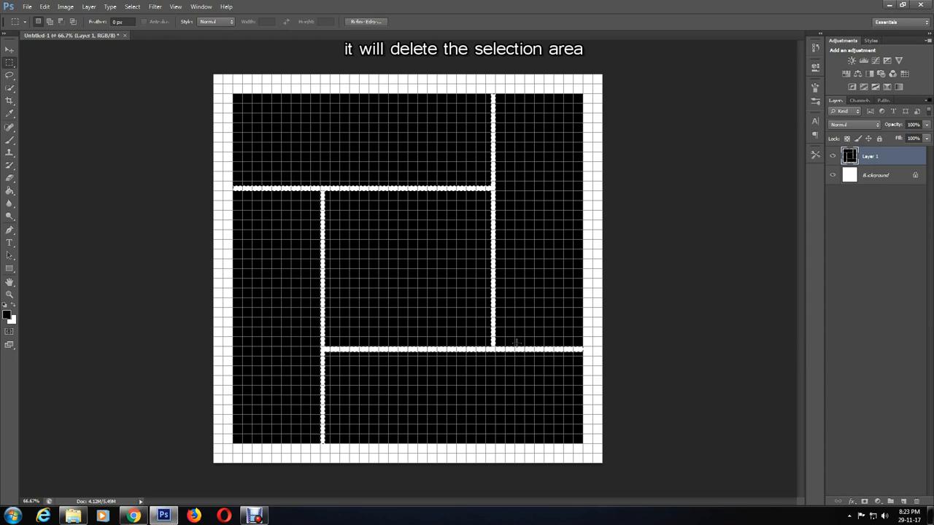
{"action": "left_click", "coordinate": [133, 6]}
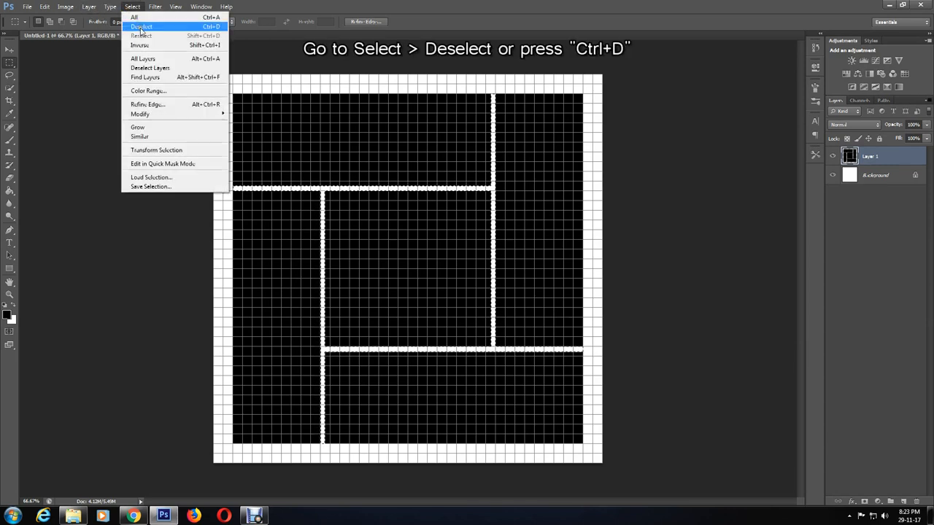
{"action": "left_click", "coordinate": [154, 35]}
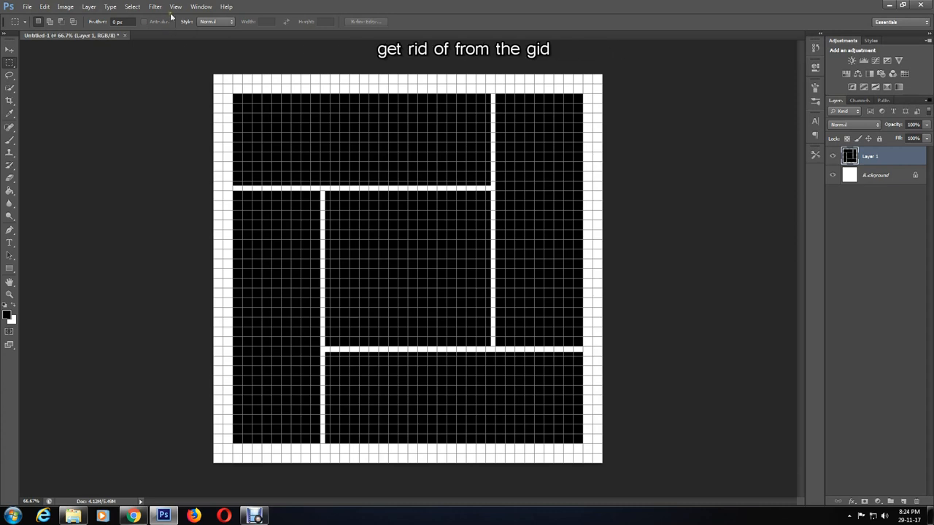
- Hide the grid overlay, leaving five black rectangles on plain white
{"action": "left_click", "coordinate": [157, 5]}
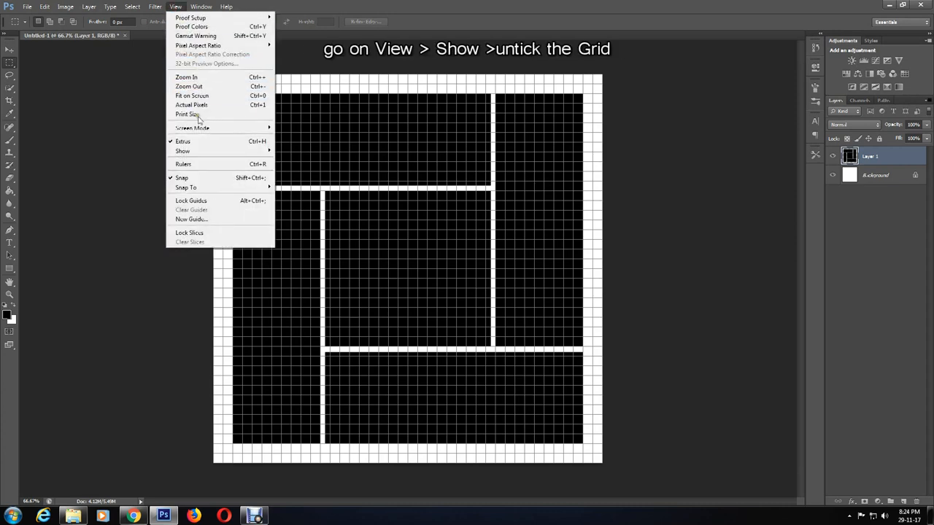
{"action": "left_click", "coordinate": [182, 150]}
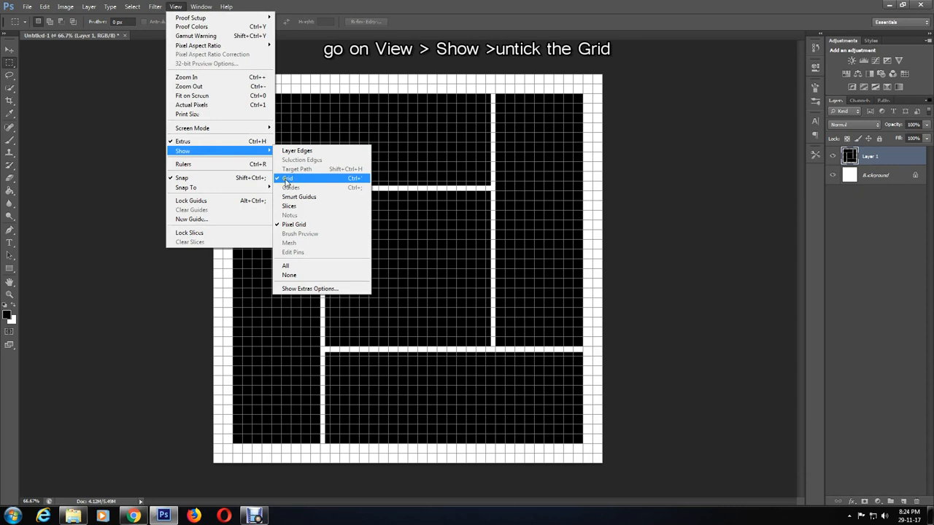
{"action": "left_click", "coordinate": [287, 178]}
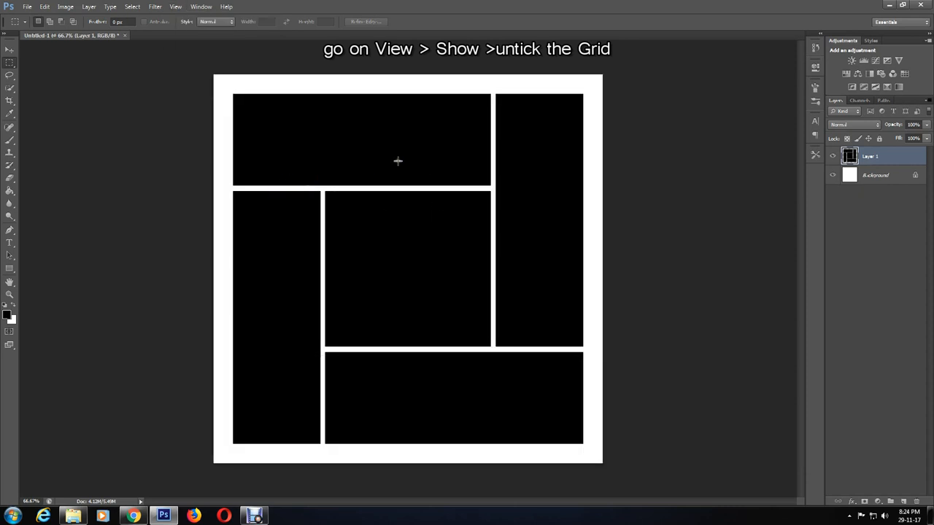
{"action": "mouse_move", "coordinate": [405, 254]}
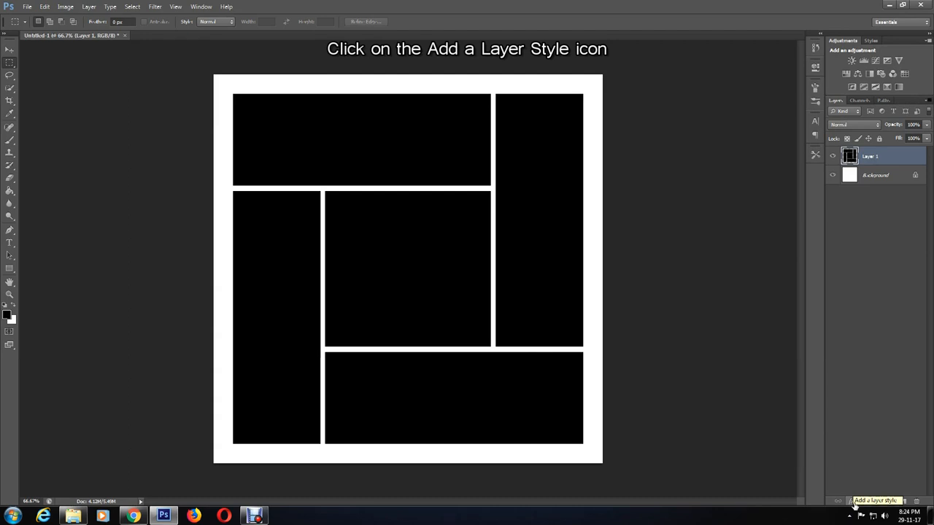
- Apply a Drop Shadow layer style with distance 12, size 12 and 60% opacity
{"action": "left_click", "coordinate": [855, 500]}
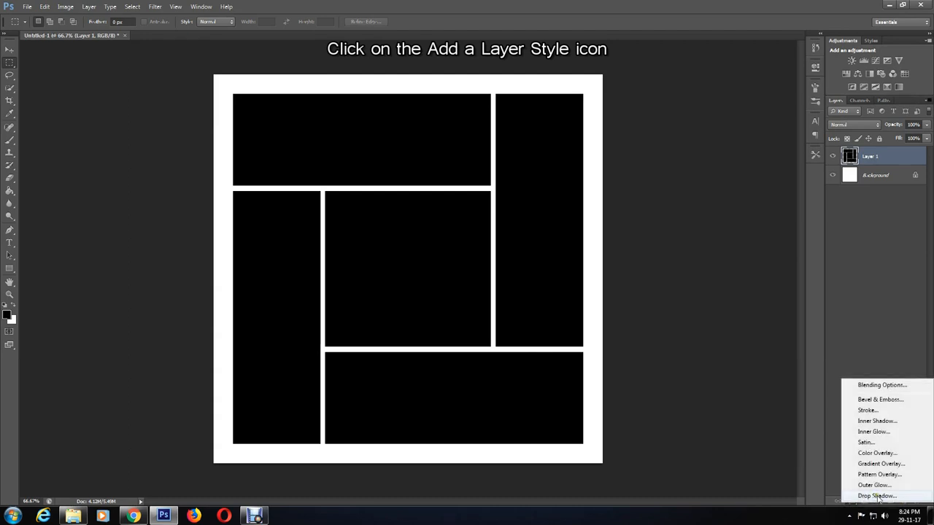
{"action": "left_click", "coordinate": [873, 496]}
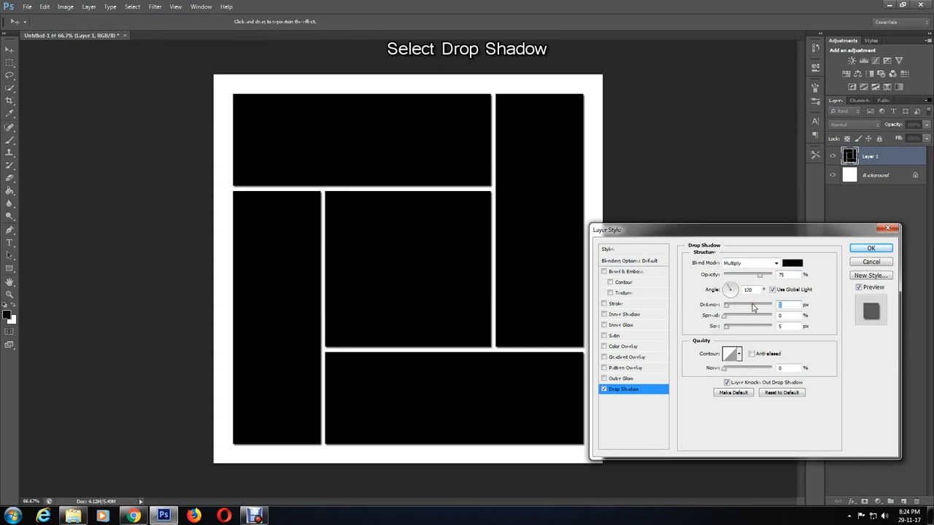
{"action": "type", "text": "12"}
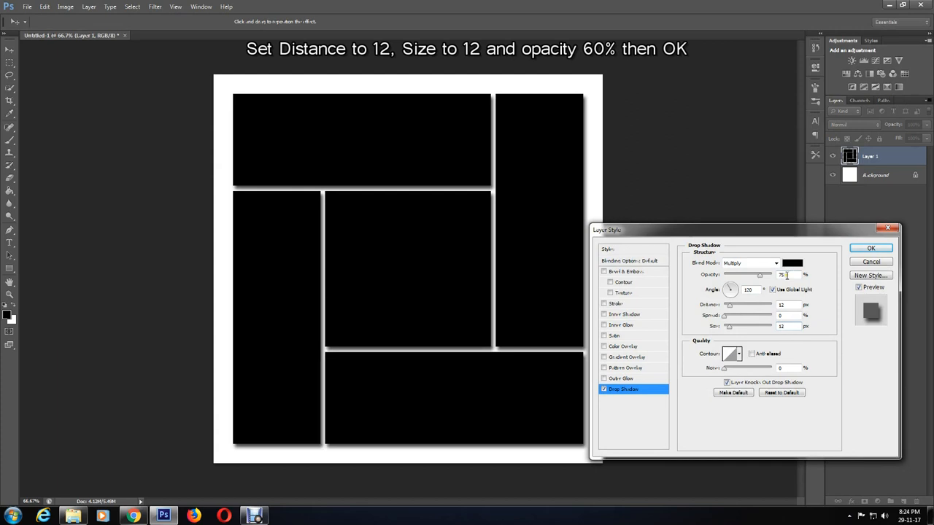
{"action": "type", "text": "60"}
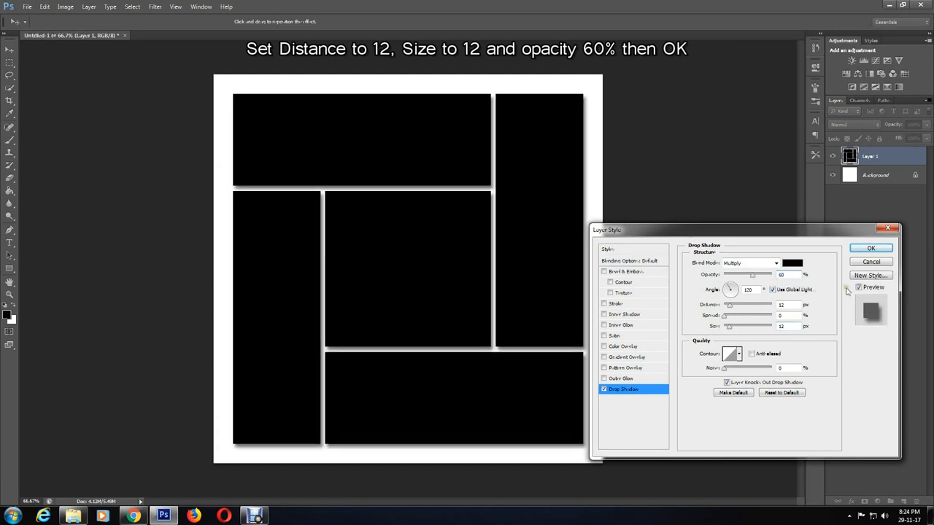
{"action": "left_click", "coordinate": [870, 248]}
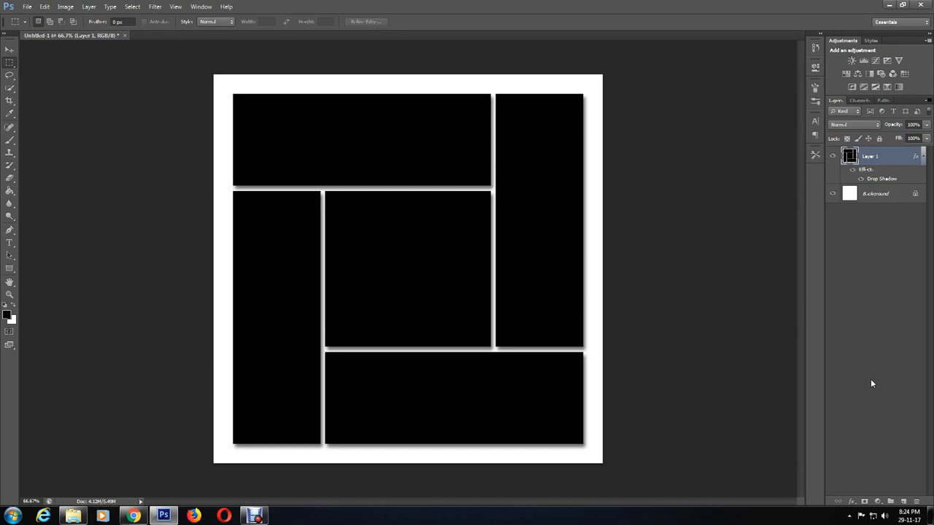
{"action": "mouse_move", "coordinate": [388, 186]}
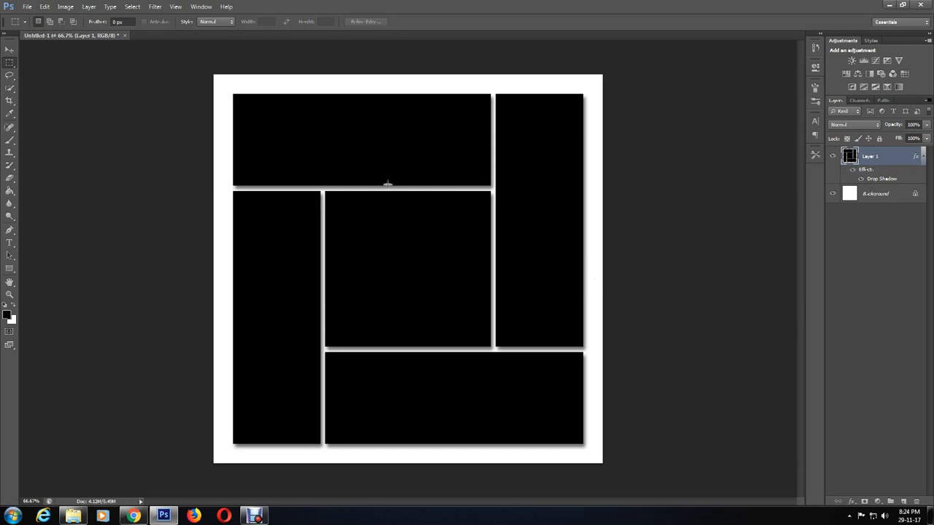
- Place the red-dress photo as a new layer above the black rectangles and commit it
{"action": "left_click", "coordinate": [29, 6]}
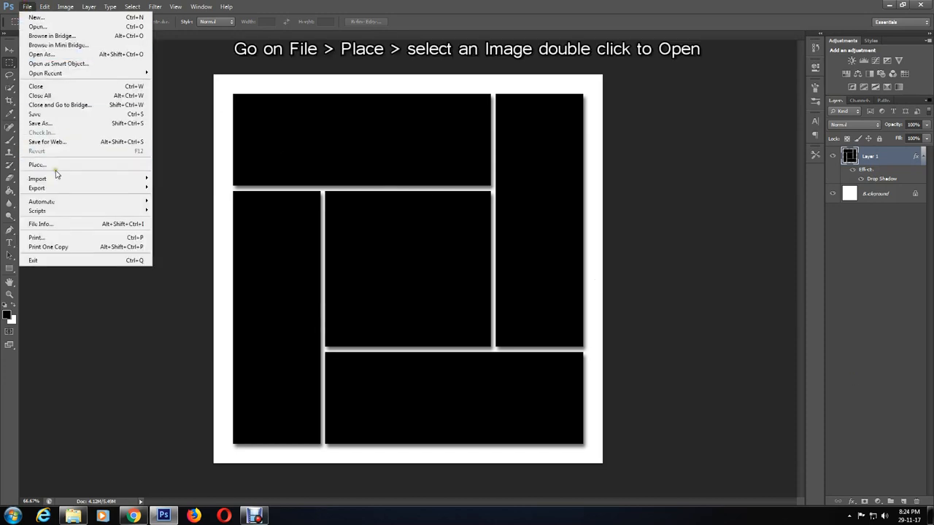
{"action": "left_click", "coordinate": [35, 163]}
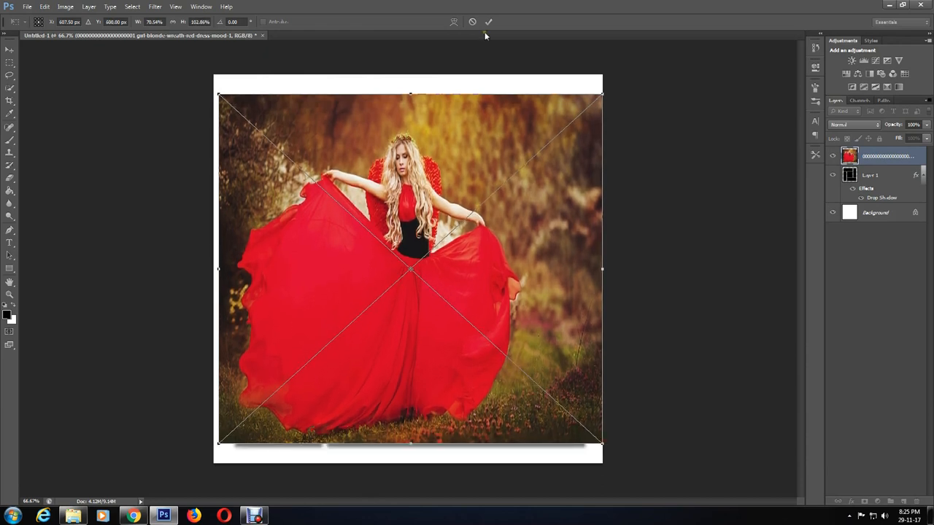
{"action": "left_click", "coordinate": [487, 22]}
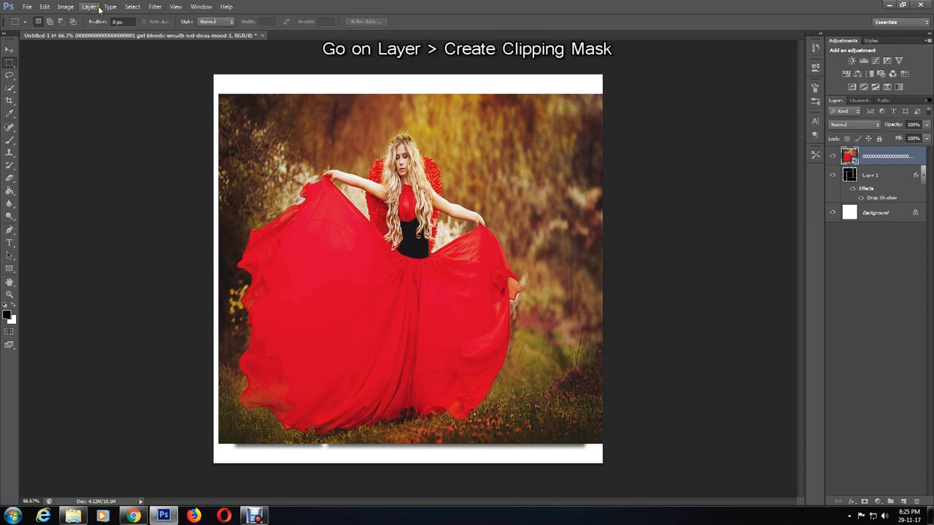
- Create a clipping mask so the photo shows only inside the black rectangles layer below
{"action": "left_click", "coordinate": [85, 9]}
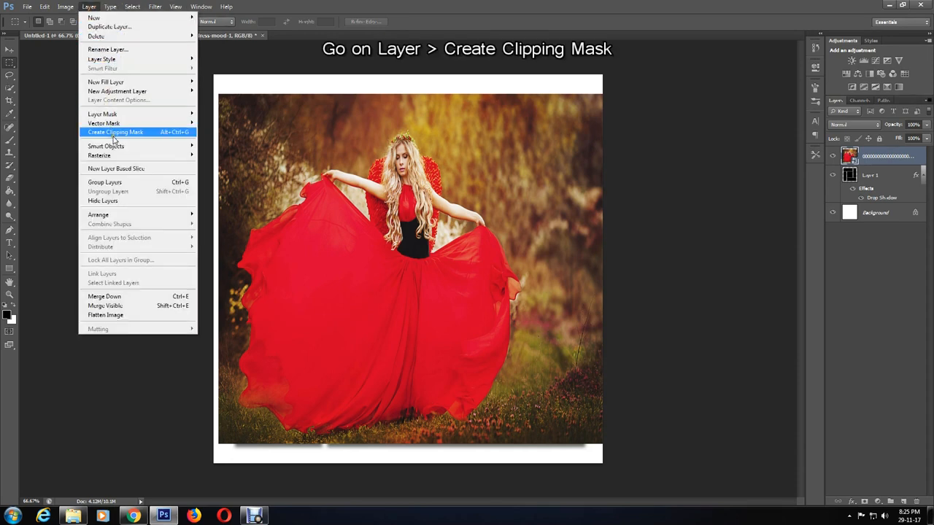
{"action": "mouse_move", "coordinate": [132, 140]}
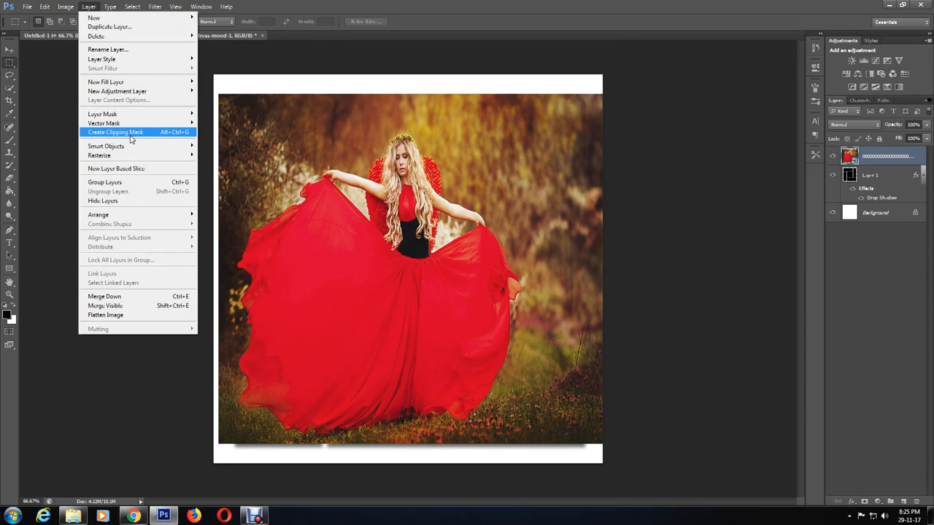
{"action": "left_click", "coordinate": [116, 131]}
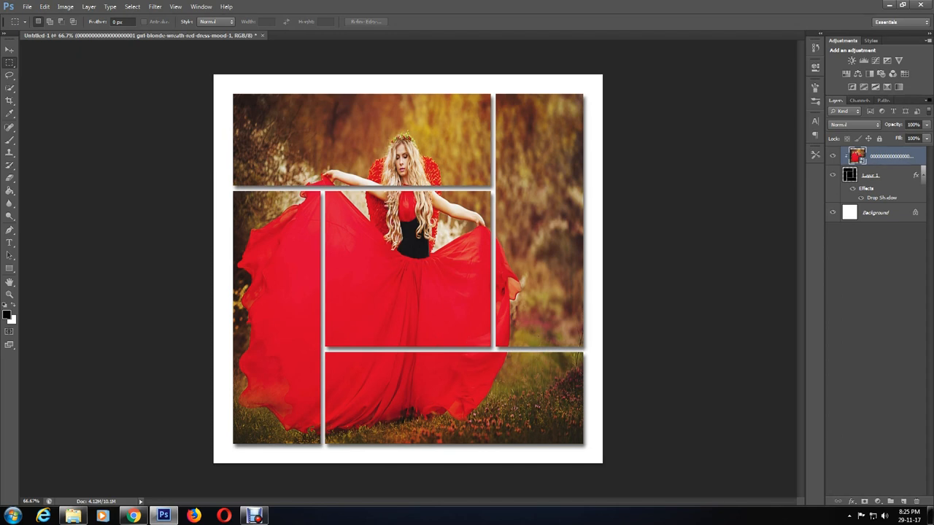
{"action": "mouse_move", "coordinate": [461, 283]}
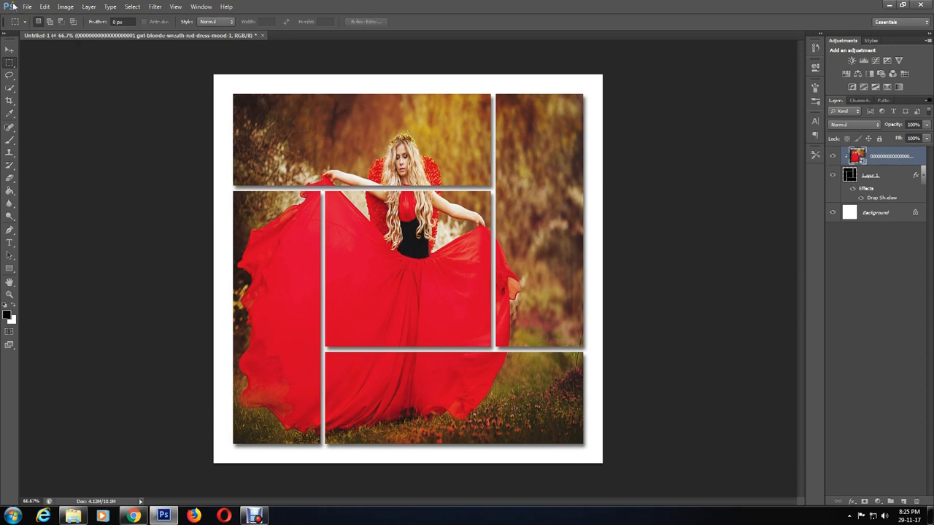
- Save the collage as a JPEG to the Desktop and accept the maximum-quality JPEG options
{"action": "left_click", "coordinate": [28, 6]}
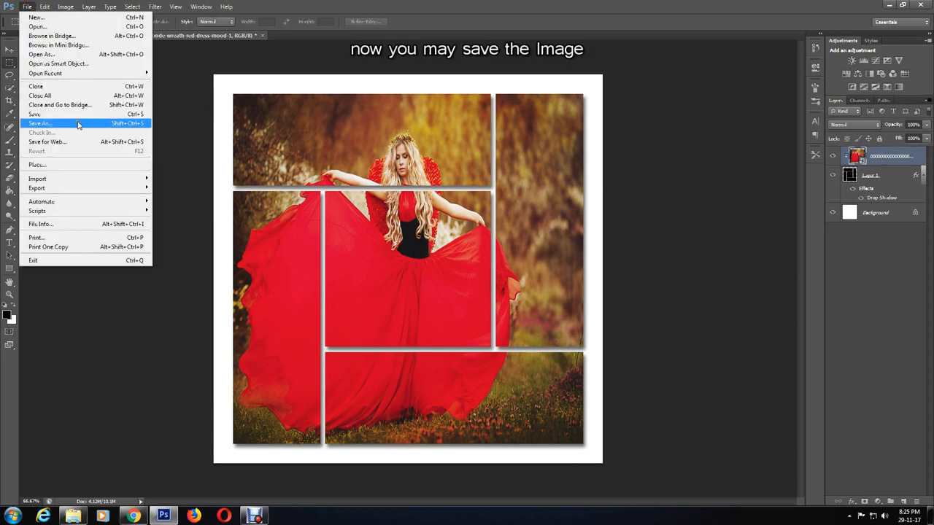
{"action": "left_click", "coordinate": [41, 122]}
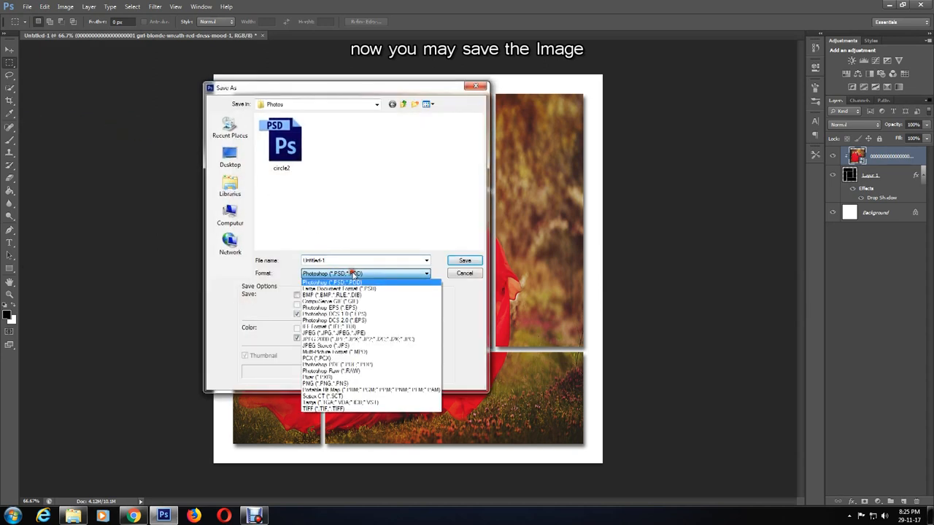
{"action": "left_click", "coordinate": [327, 332]}
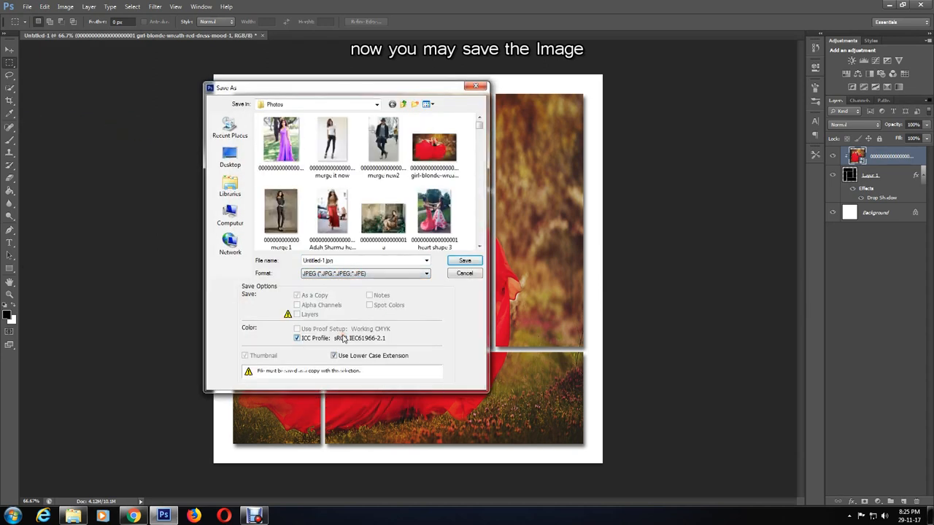
{"action": "left_click", "coordinate": [231, 156]}
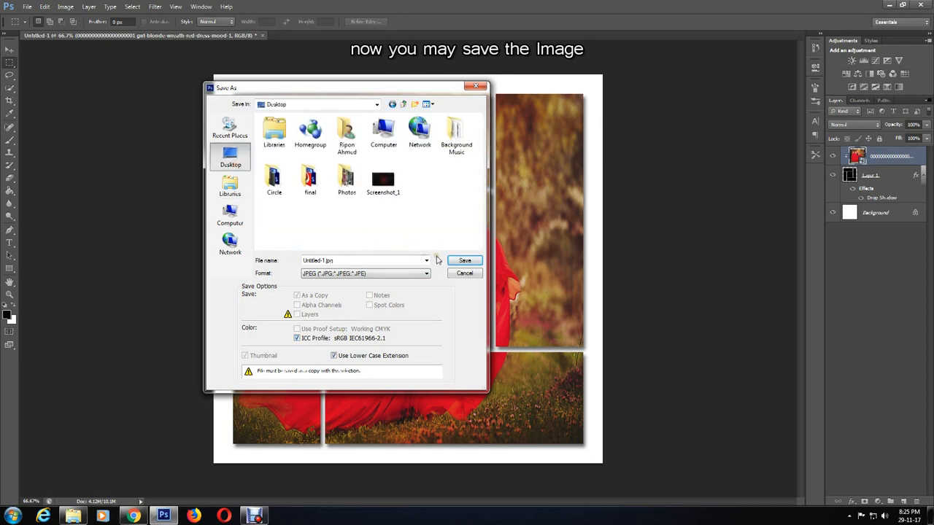
{"action": "left_click", "coordinate": [464, 260]}
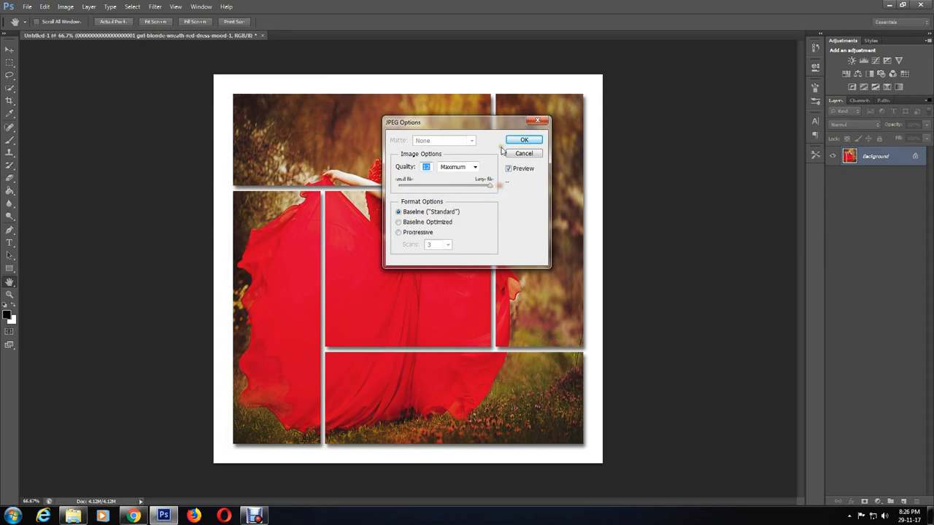
{"action": "left_click", "coordinate": [529, 140]}
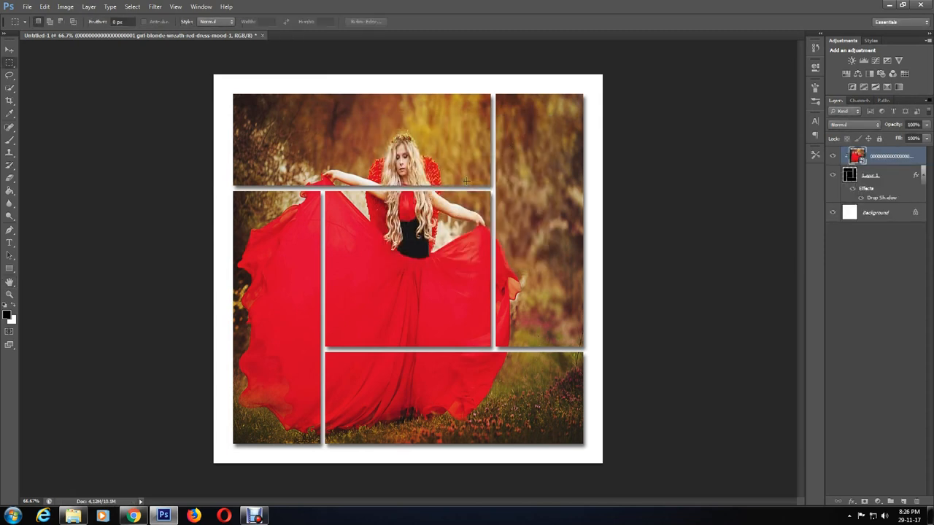